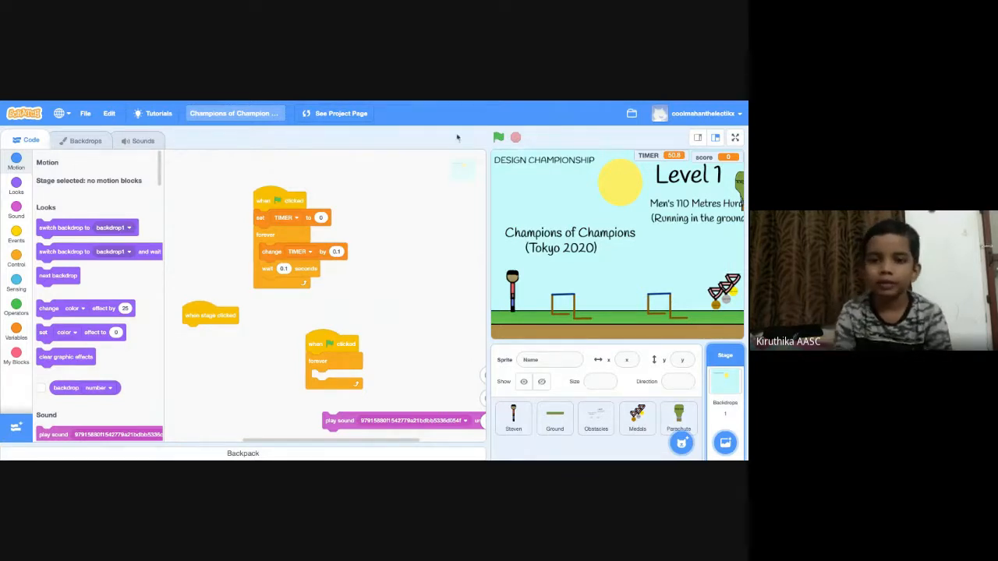
- Run the hurdles game full screen and play all four levels to the win screen, score 40
click(499, 137)
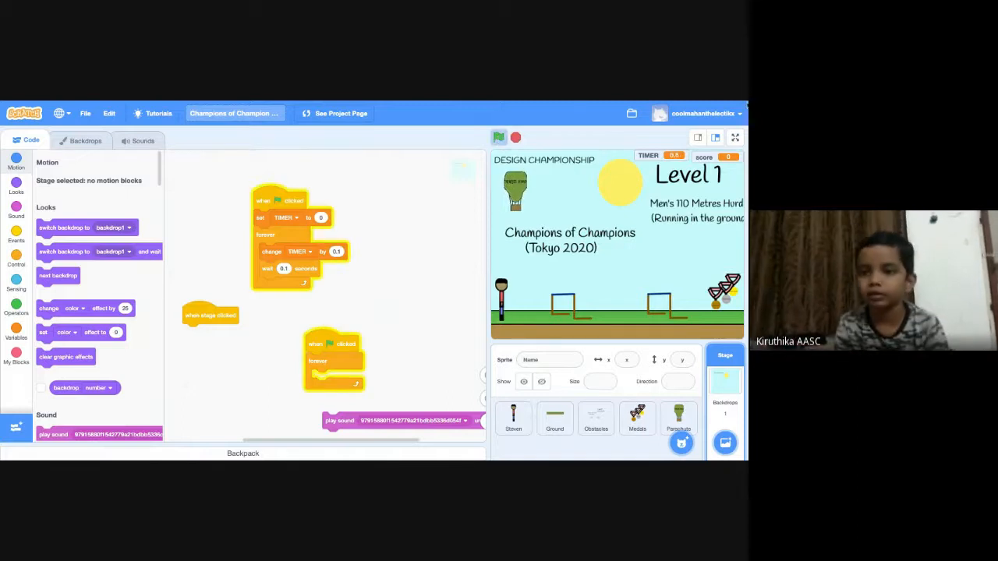
click(733, 138)
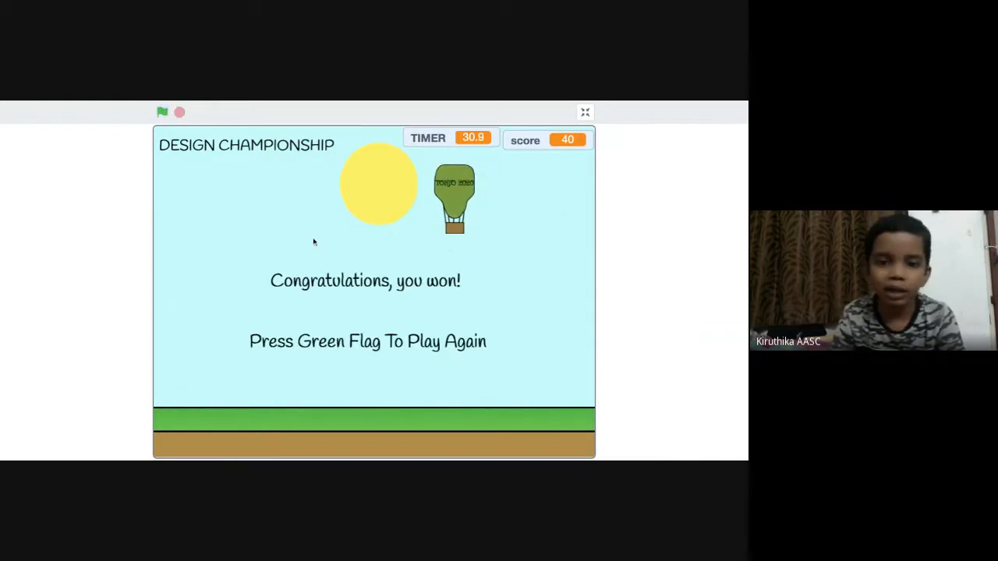
mouse_move(562, 187)
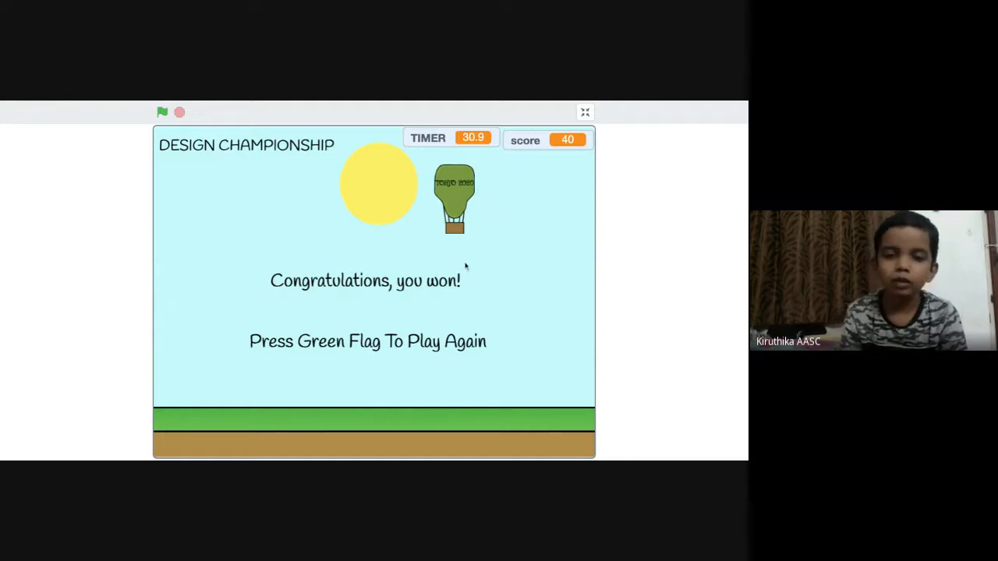
mouse_move(350, 233)
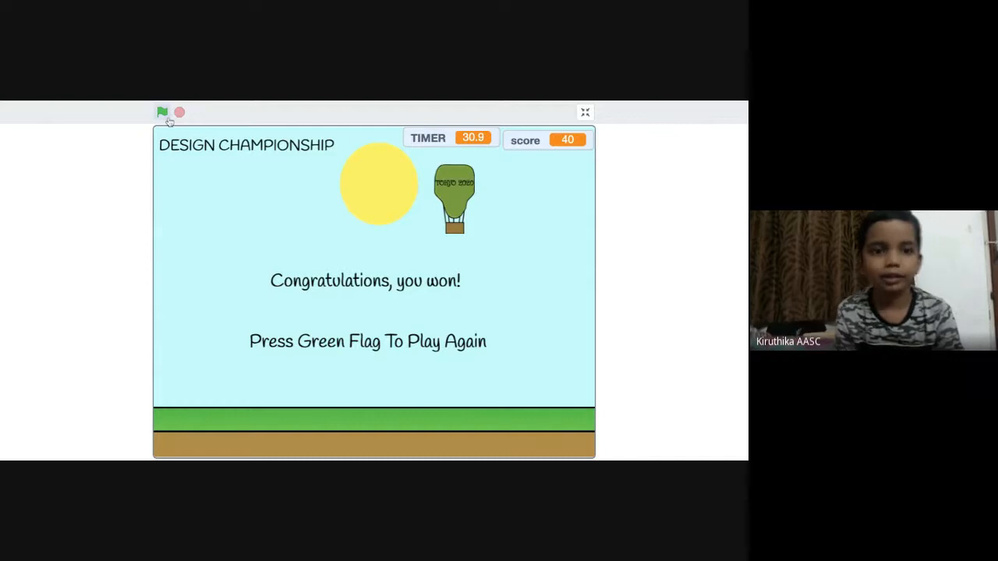
- Restart the game with the green flag, returning to Level 1 with score 0
click(162, 112)
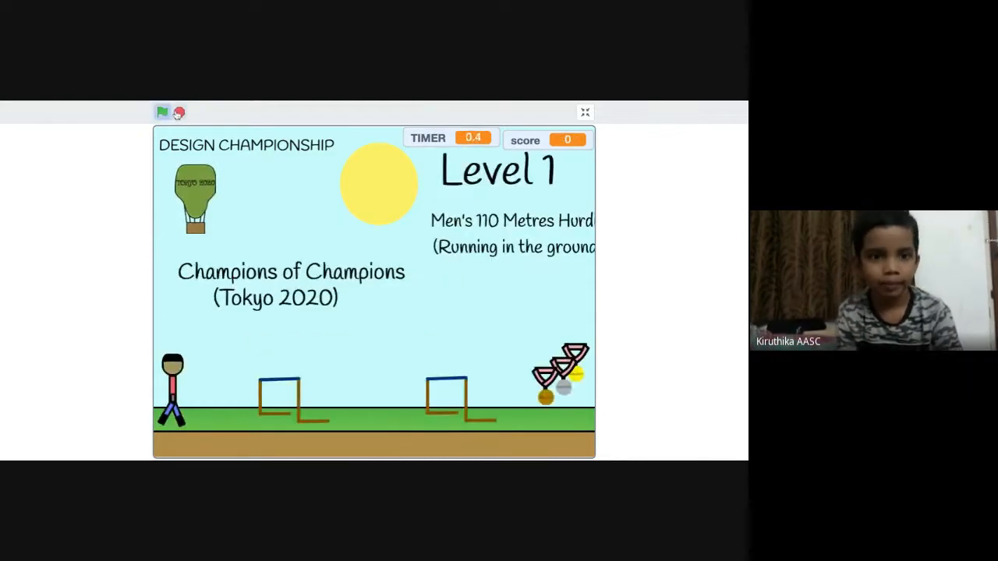